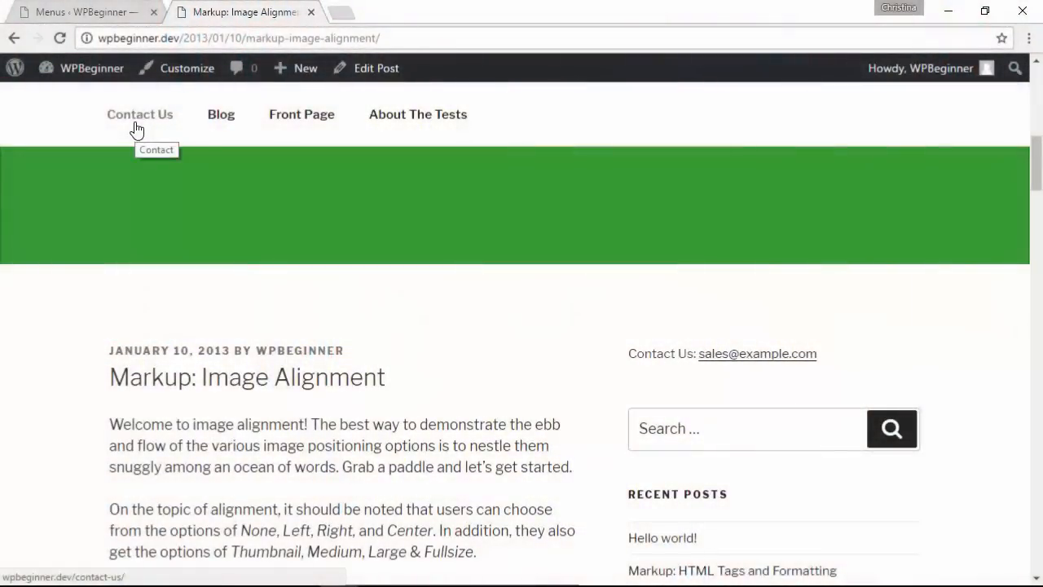
mouse_move(222, 114)
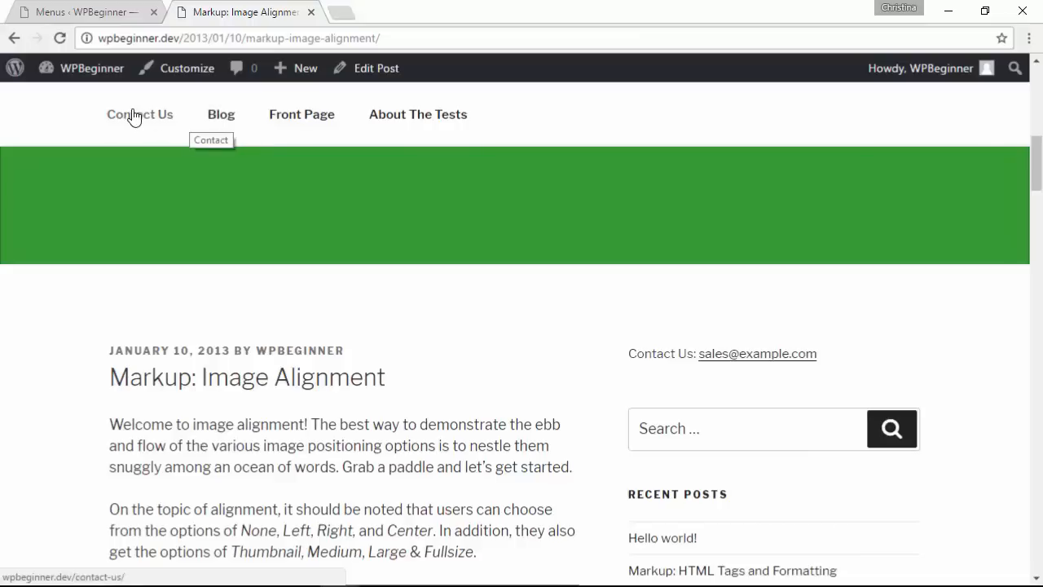
Go to Appearance > Menus to edit the Short (Top Menu) navigation menu.
scroll(down, 3)
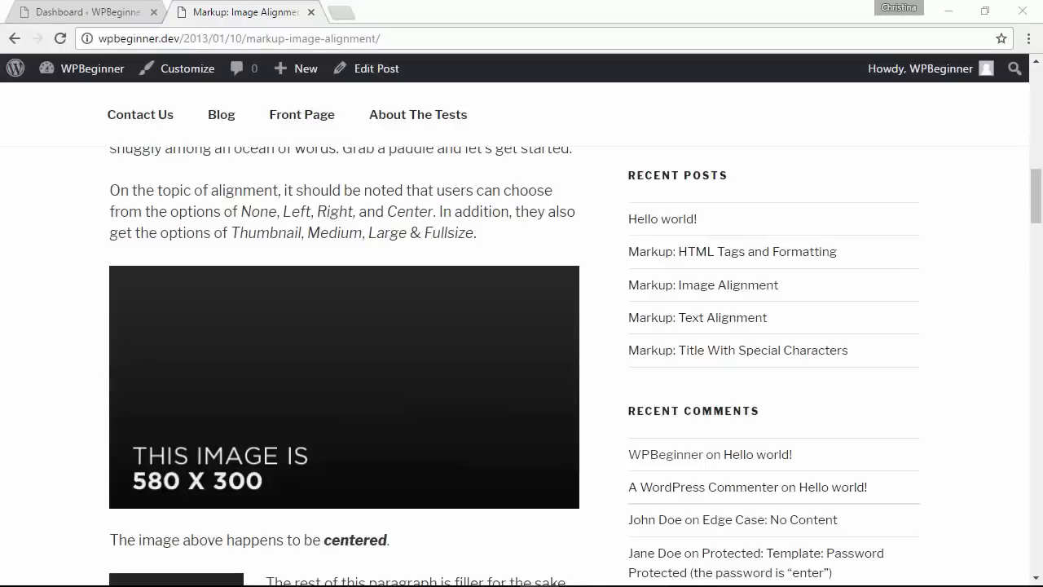
mouse_move(340, 410)
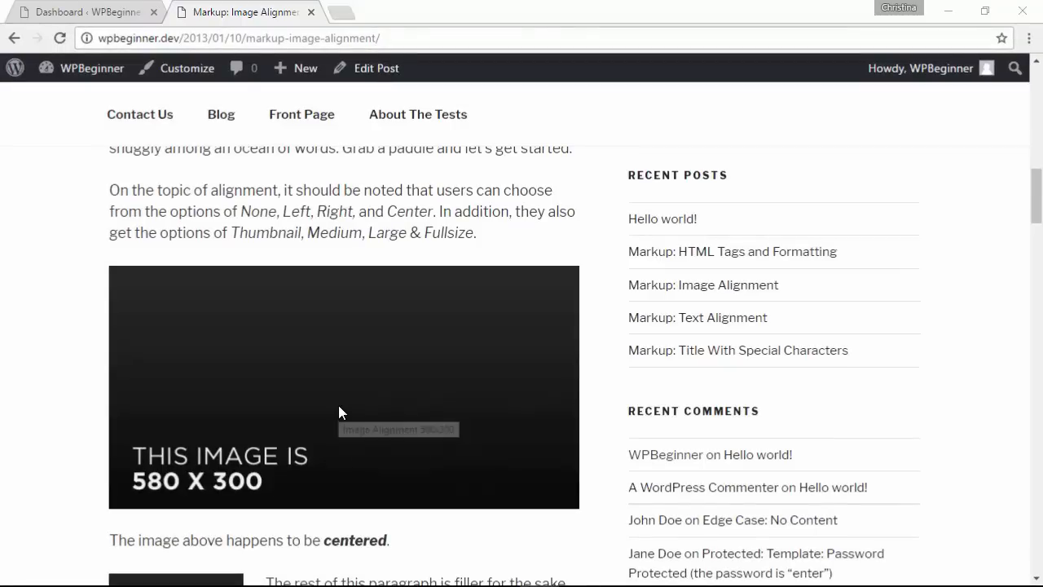
mouse_move(421, 431)
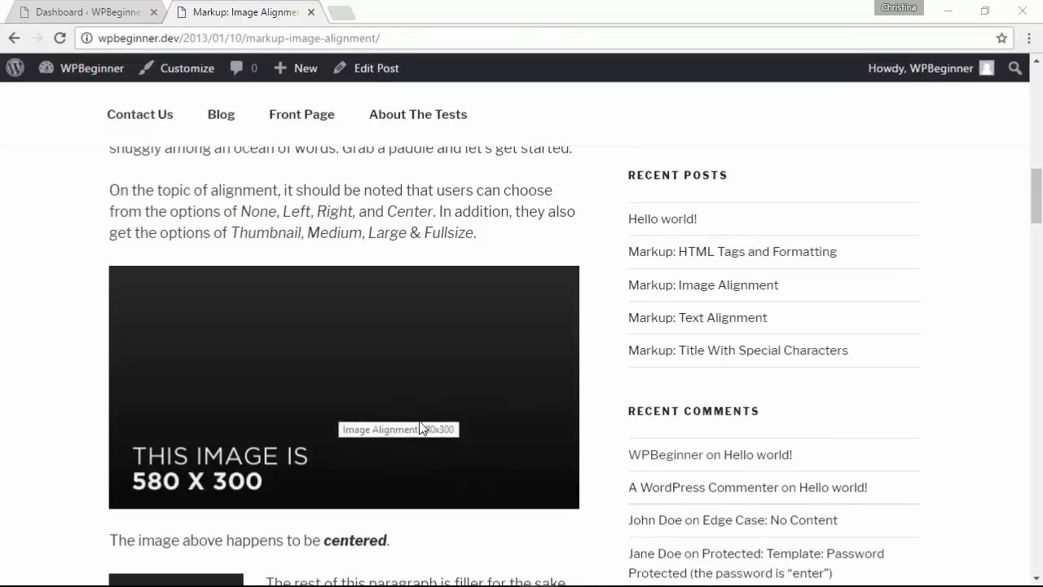
mouse_move(377, 398)
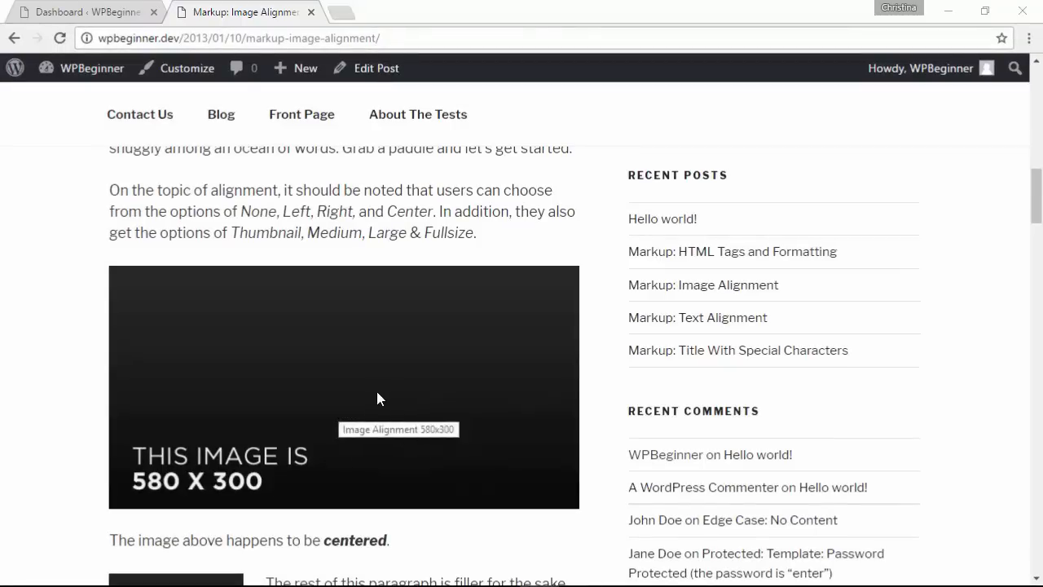
mouse_move(375, 389)
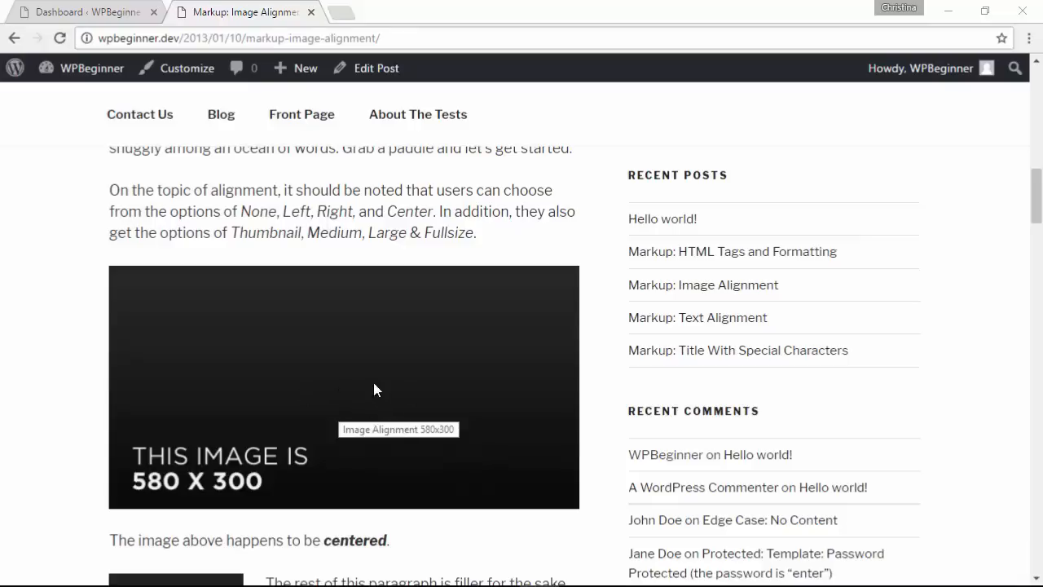
mouse_move(372, 396)
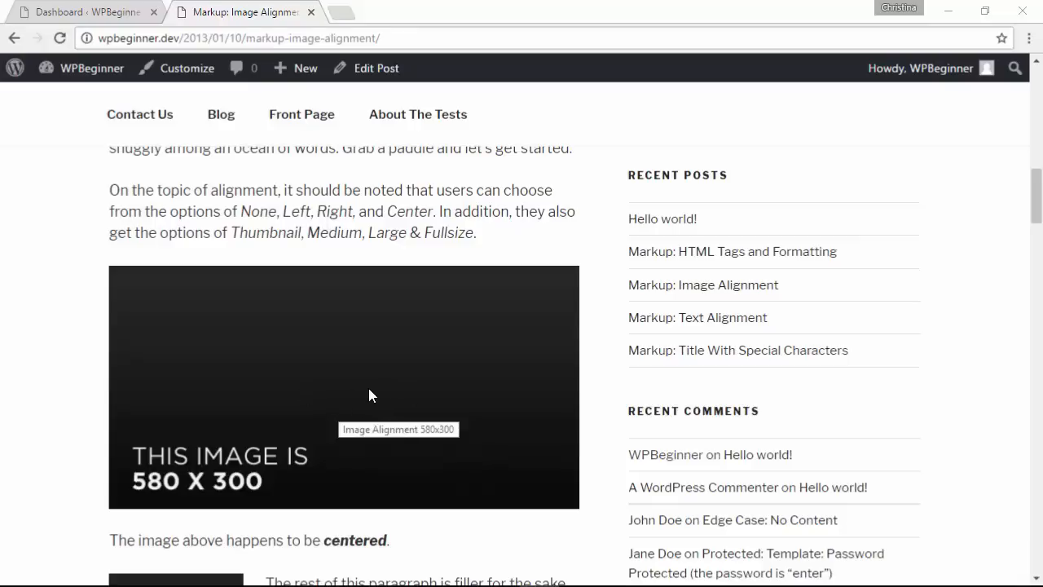
mouse_move(424, 225)
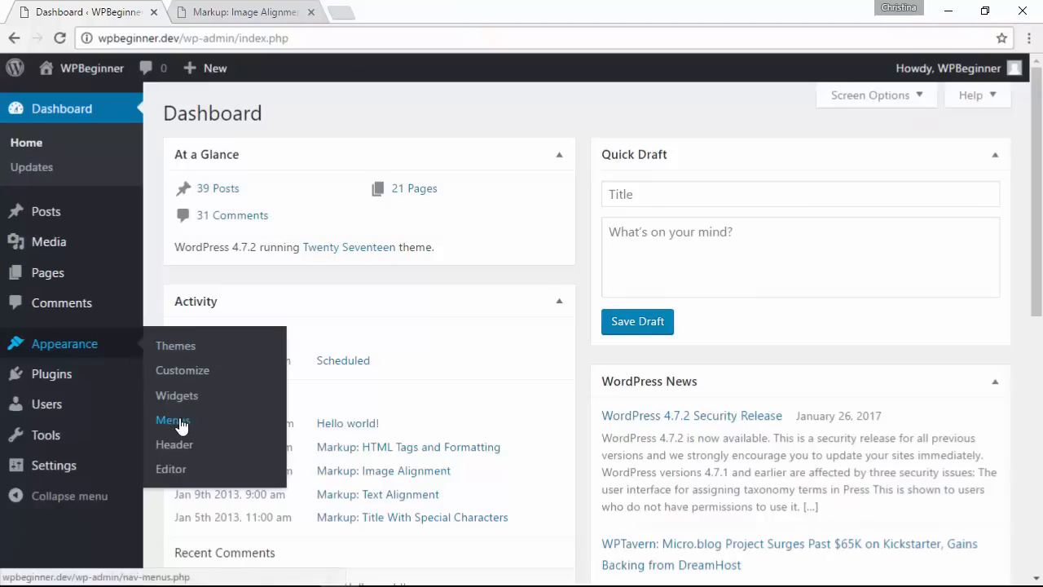
click(173, 419)
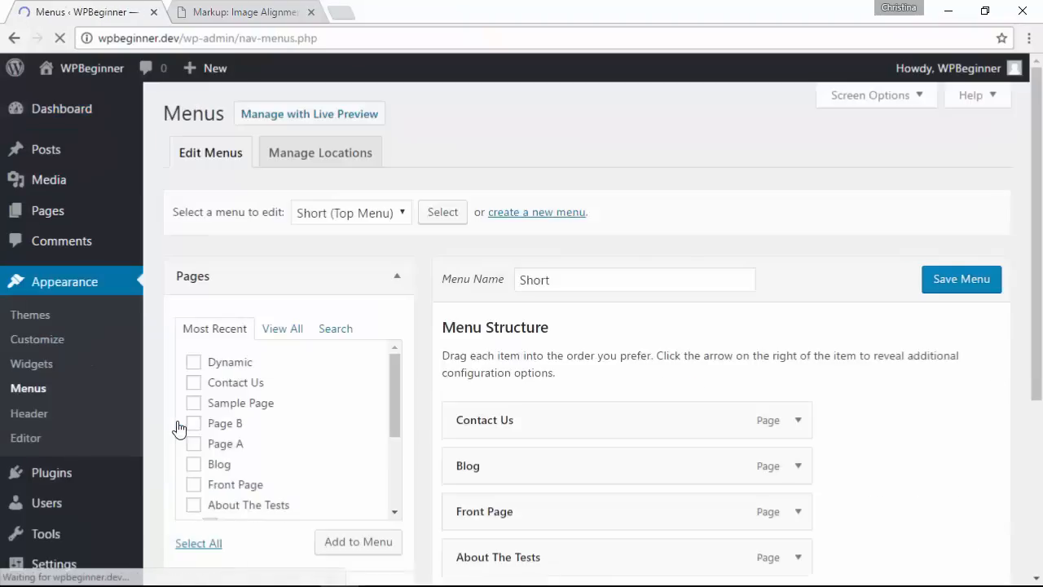
scroll(down, 3)
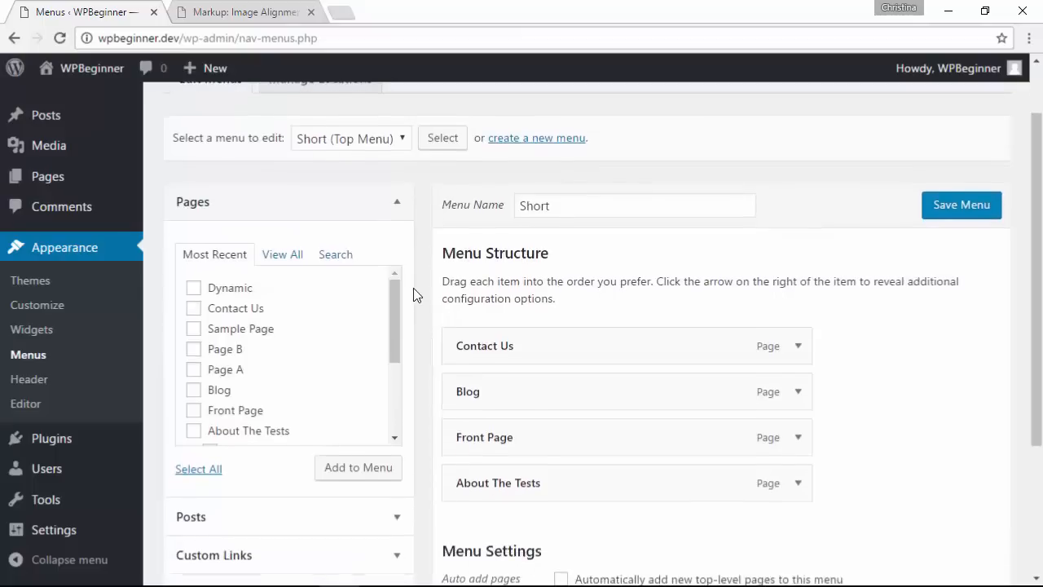
mouse_move(430, 276)
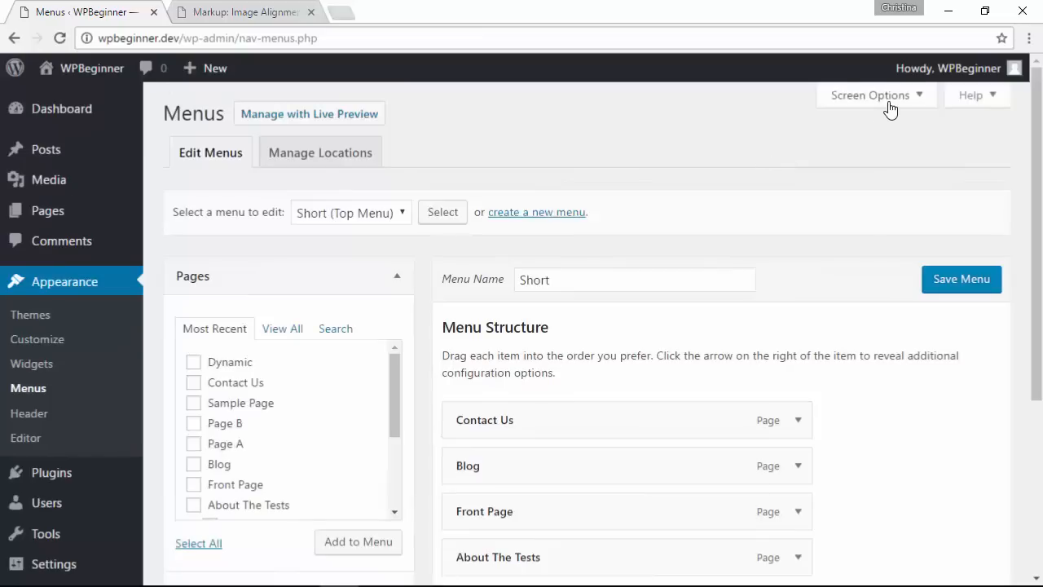
Enable the Title Attribute field for menu items via Screen Options.
click(871, 94)
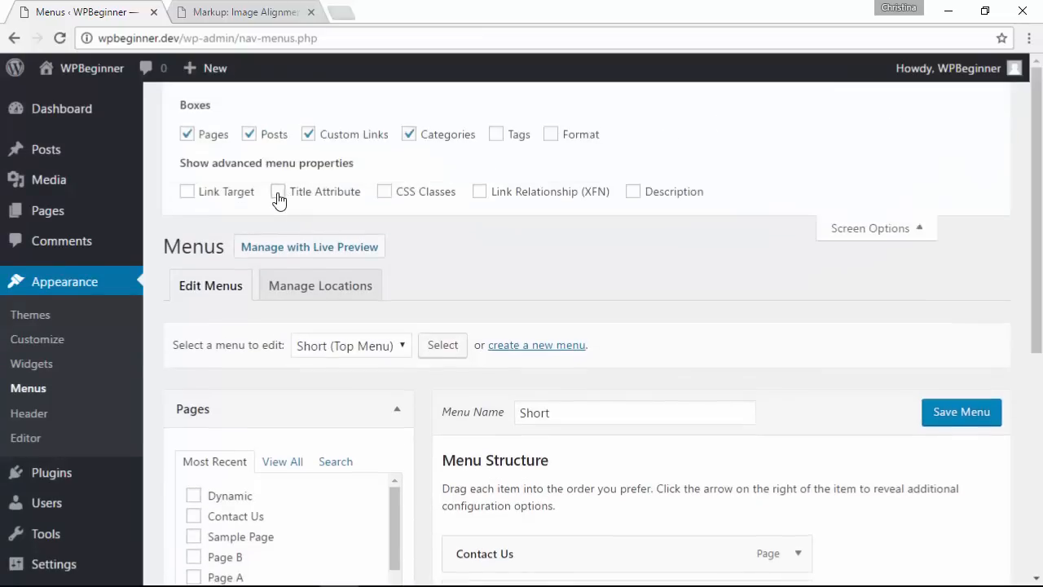
click(277, 191)
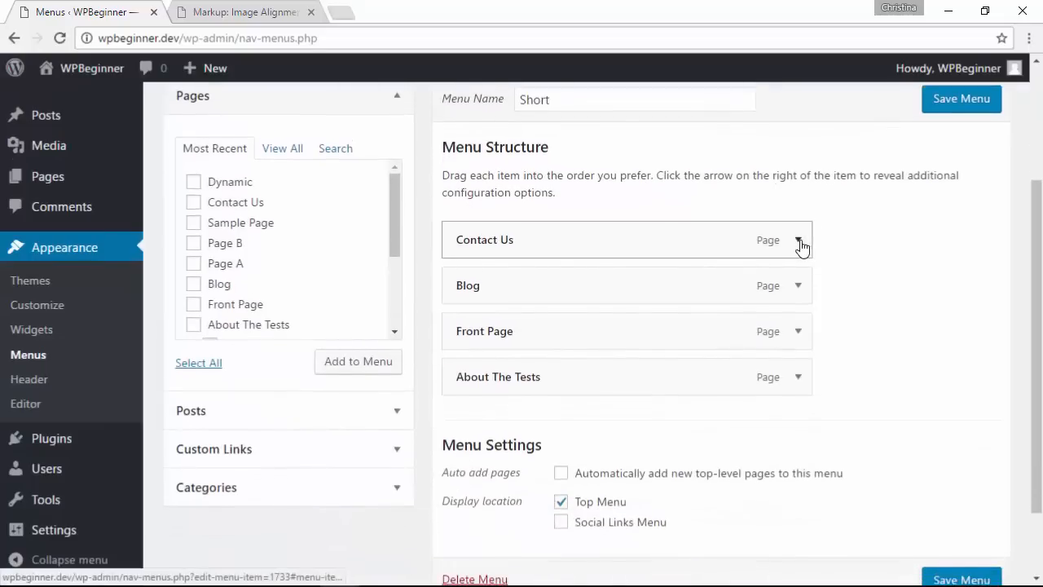
Give Contact Us, Blog, Front Page and About The Tests title attributes and save the menu.
click(798, 240)
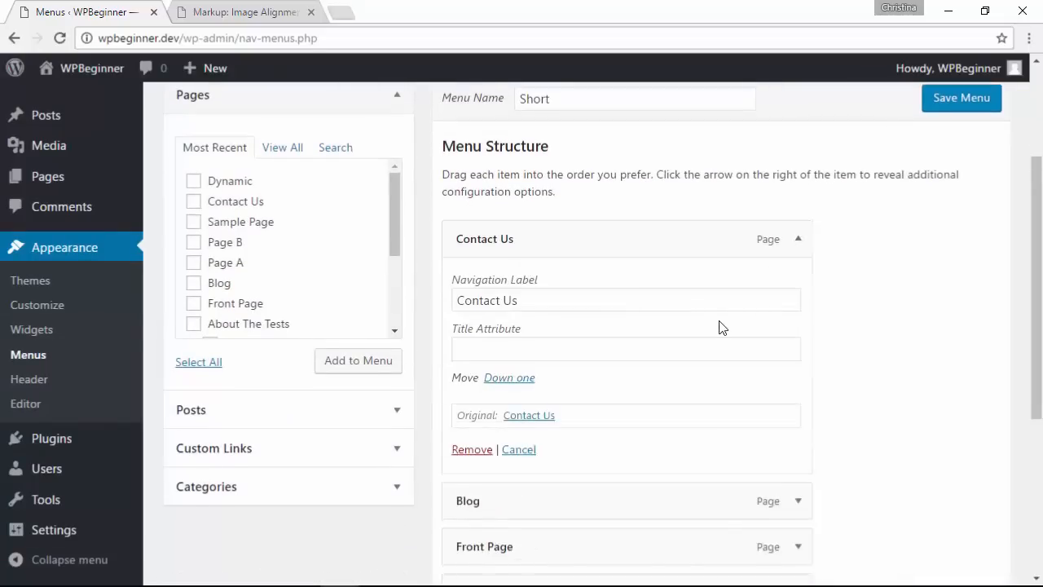
text(Contac)
text(Our Front)
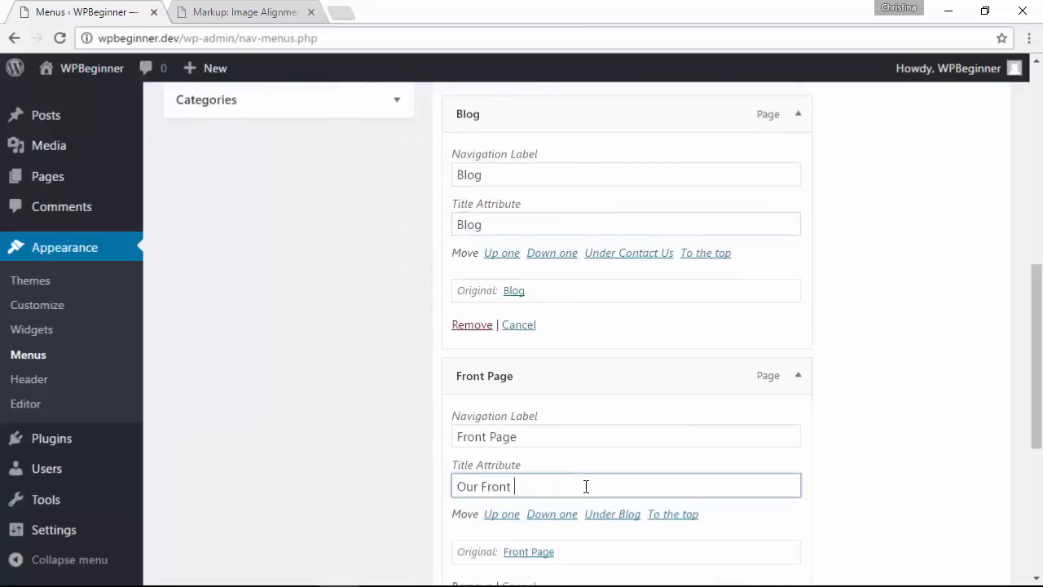
scroll(down, 3)
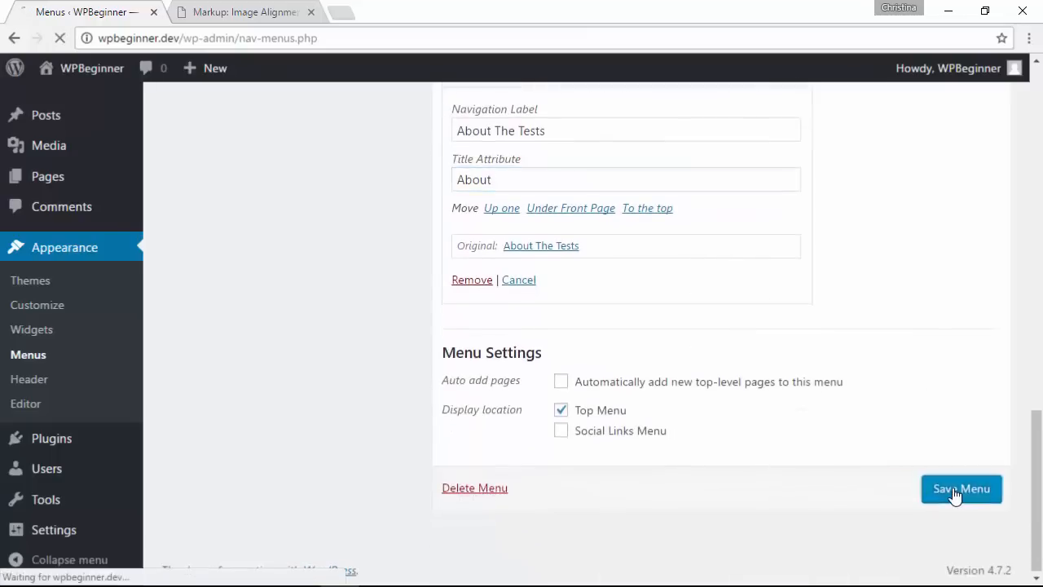
Reload the site's post page so the saved navigation menu takes effect.
click(236, 11)
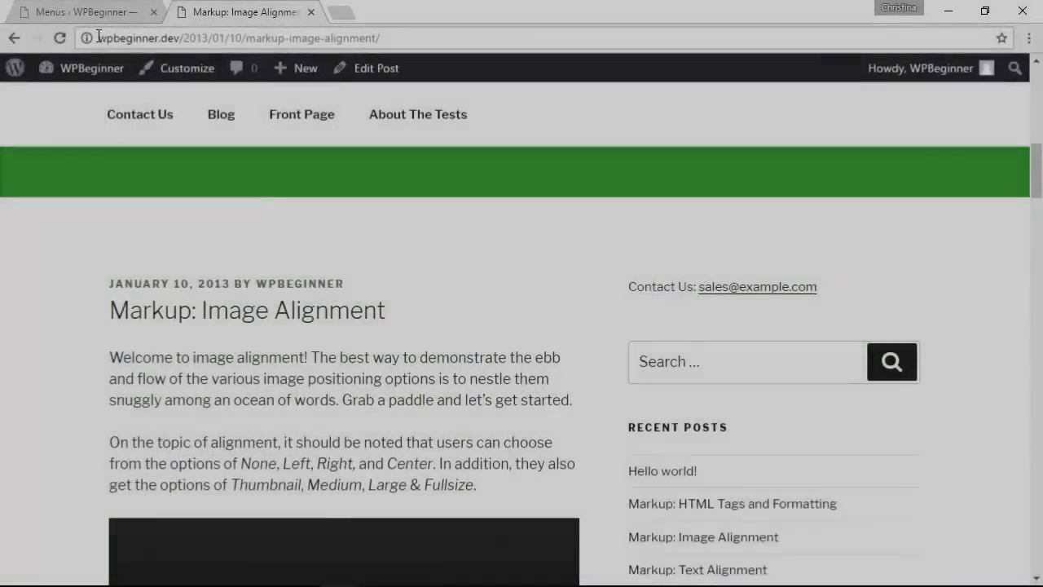
click(59, 39)
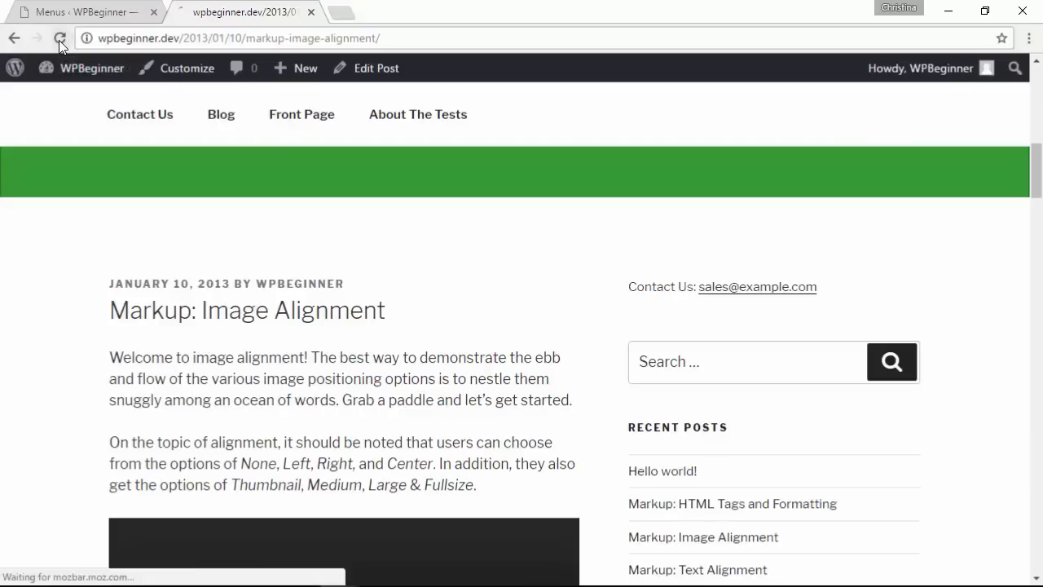
click(59, 39)
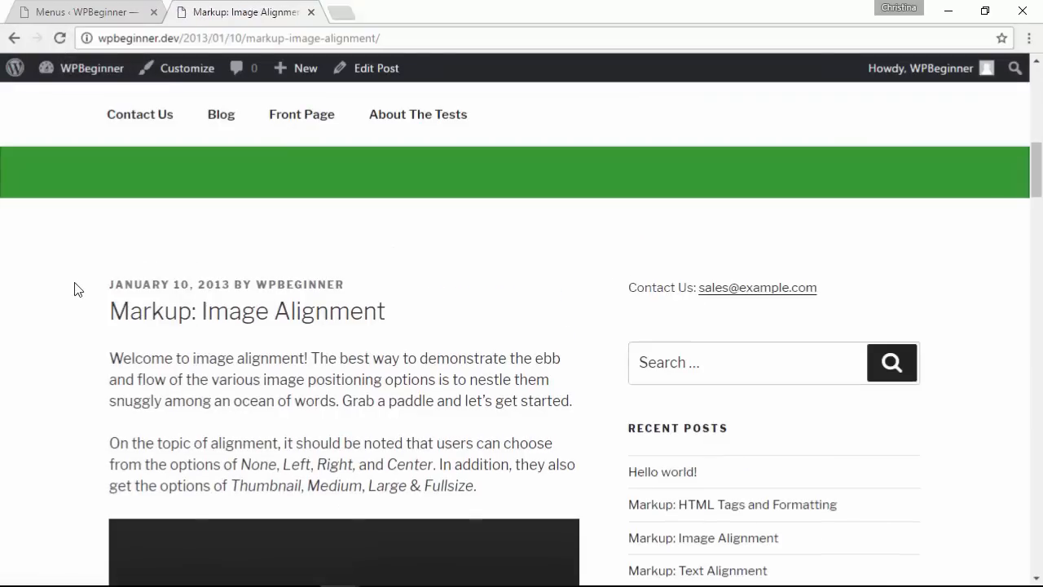